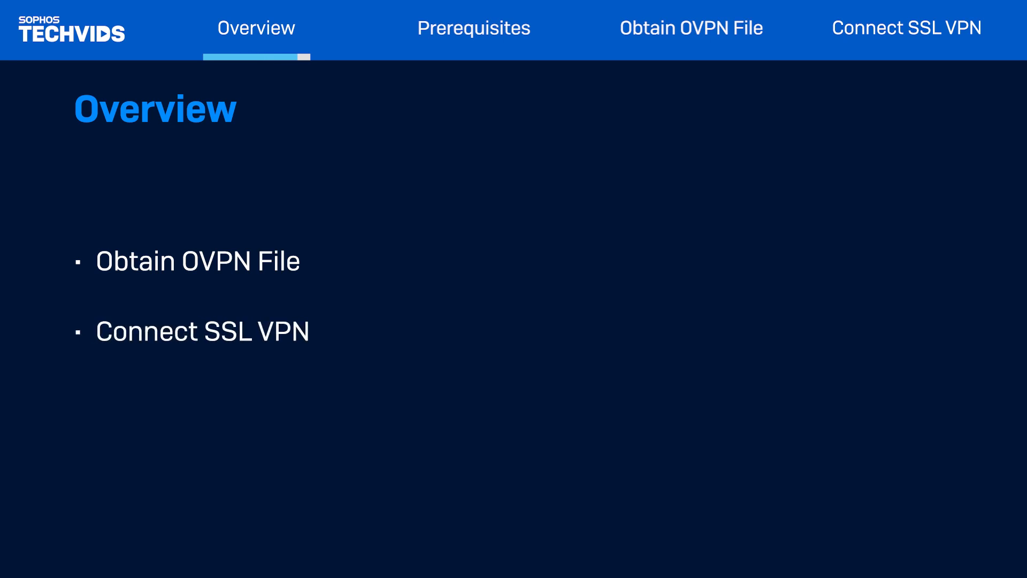
# Advance the slideshow past the overview to the Sophos VPN Portal login page
pyautogui.click(474, 28)
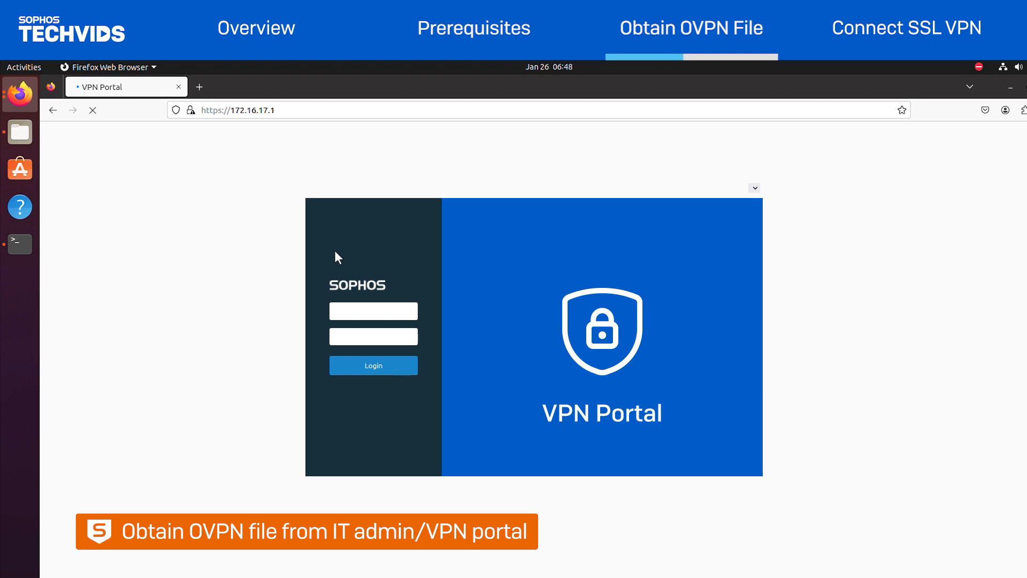
# Sign into the Sophos VPN Portal as user 'ubuntu'
pyautogui.click(372, 320)
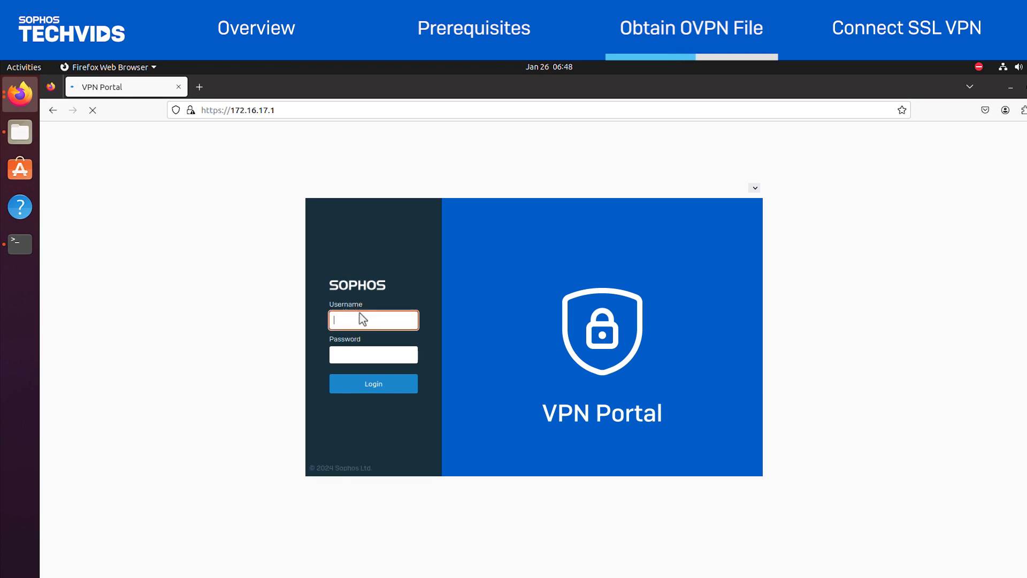
pyautogui.write('ubuntu')
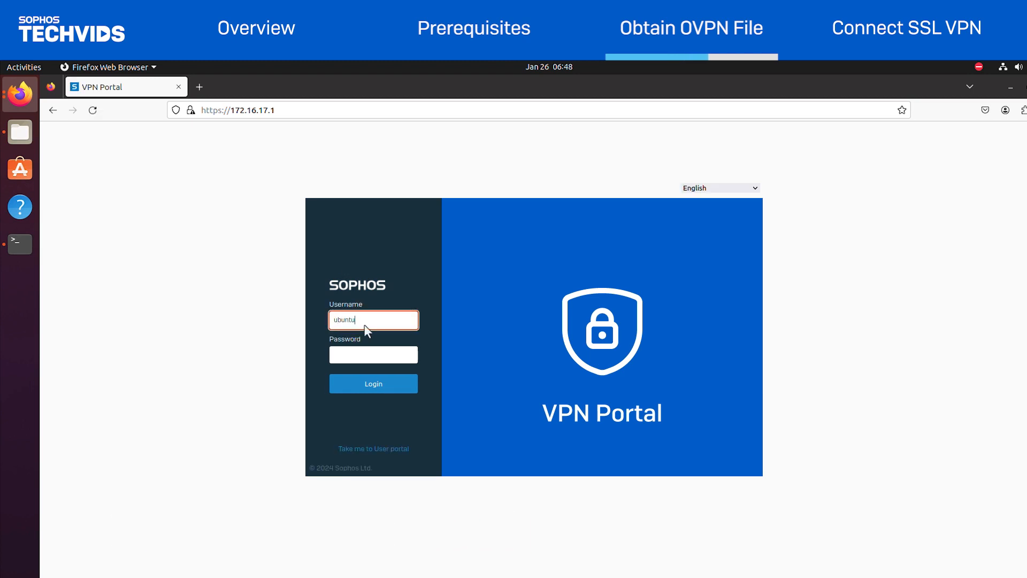
pyautogui.click(372, 383)
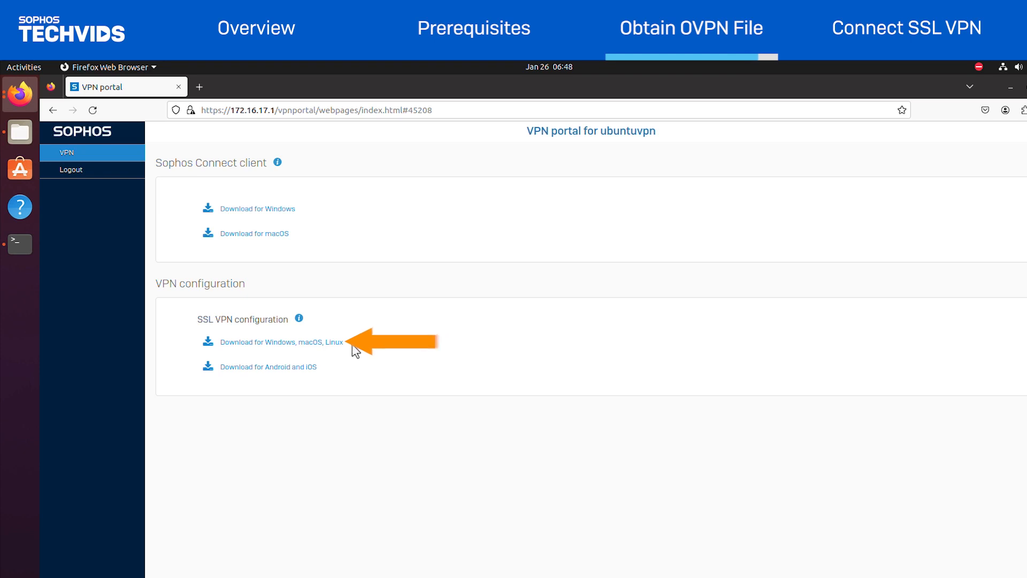
# Download the SSL VPN configuration for Windows, macOS, Linux to the Downloads folder
pyautogui.click(280, 342)
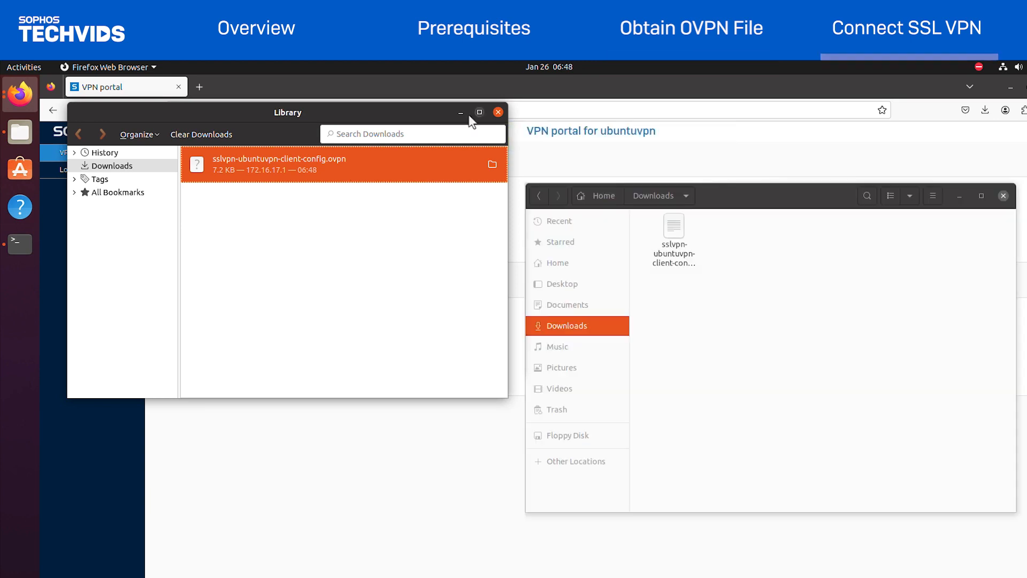
pyautogui.click(497, 113)
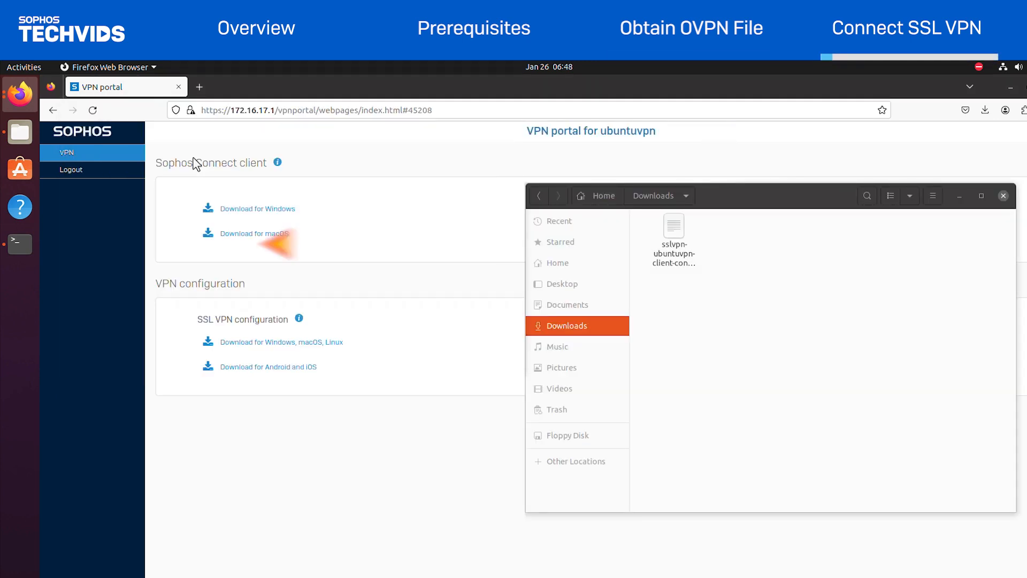
# Run sudo openvpn --config with the downloaded .ovpn file so it prompts for the auth username
pyautogui.click(20, 243)
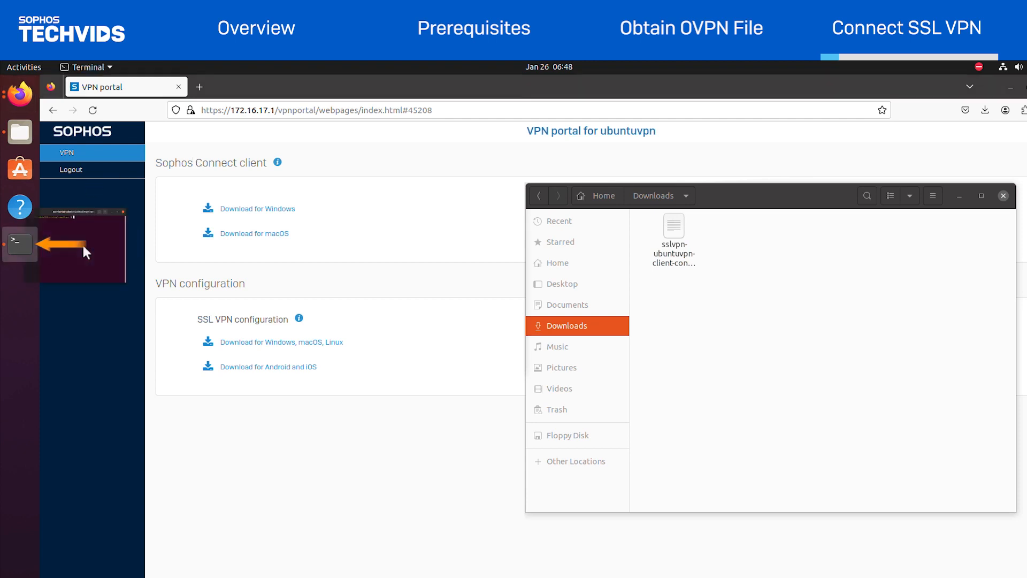
pyautogui.click(19, 245)
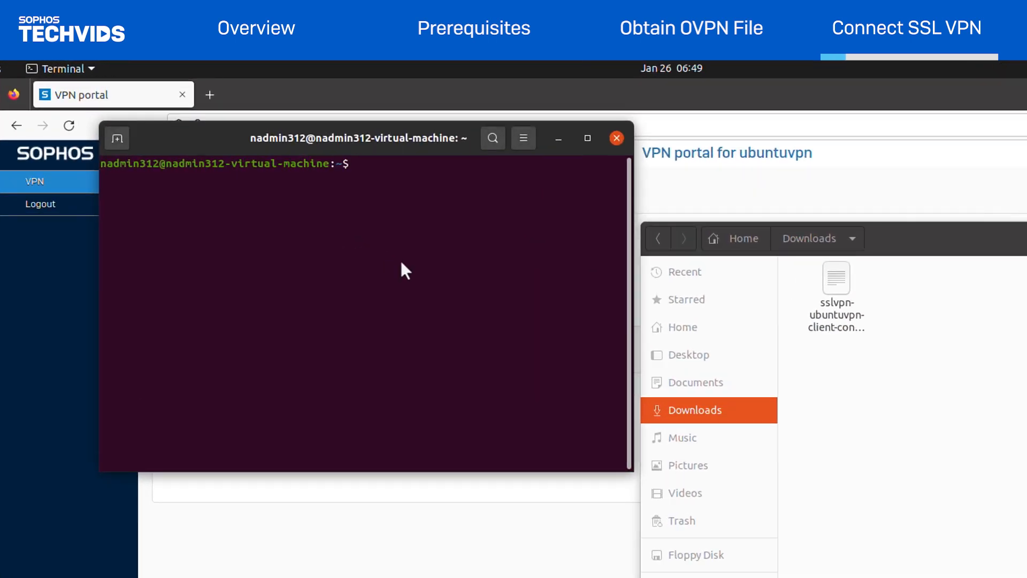
pyautogui.write("sudo openvpn --config '/home/nadmin312/Downloads/sslvpn-ubuntuvpn-client-config.ovpn")
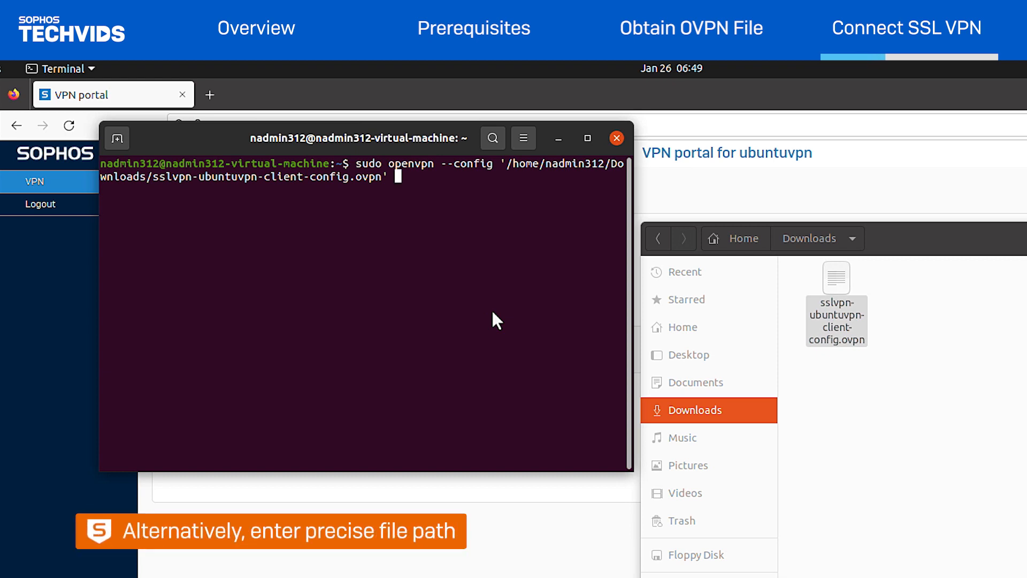
pyautogui.press('Return')
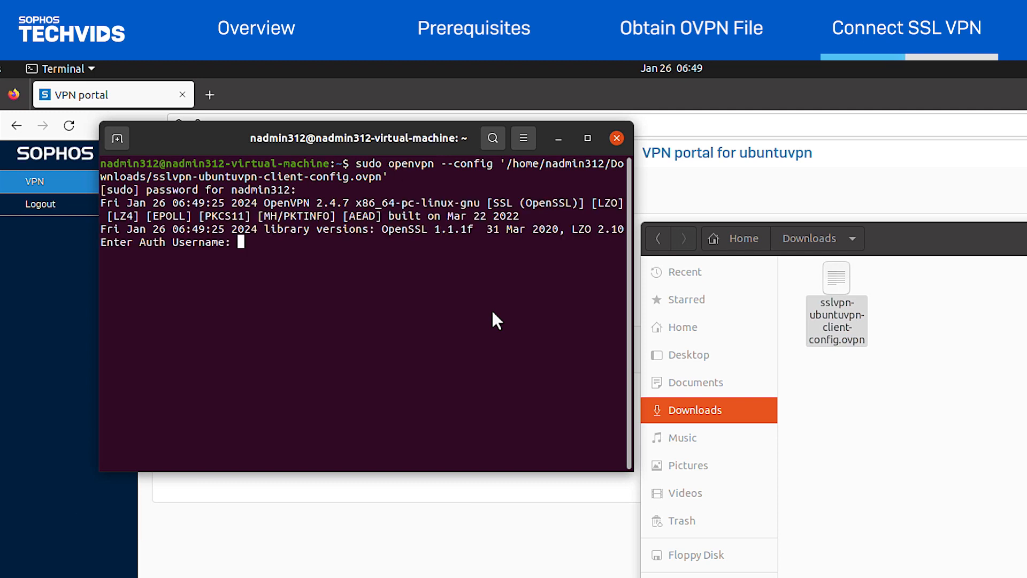
# Authenticate as 'ubuntuvpn' until Initialization Sequence Completed, then interrupt OpenVPN to close the tunnel
pyautogui.write('ubuntuvpn')
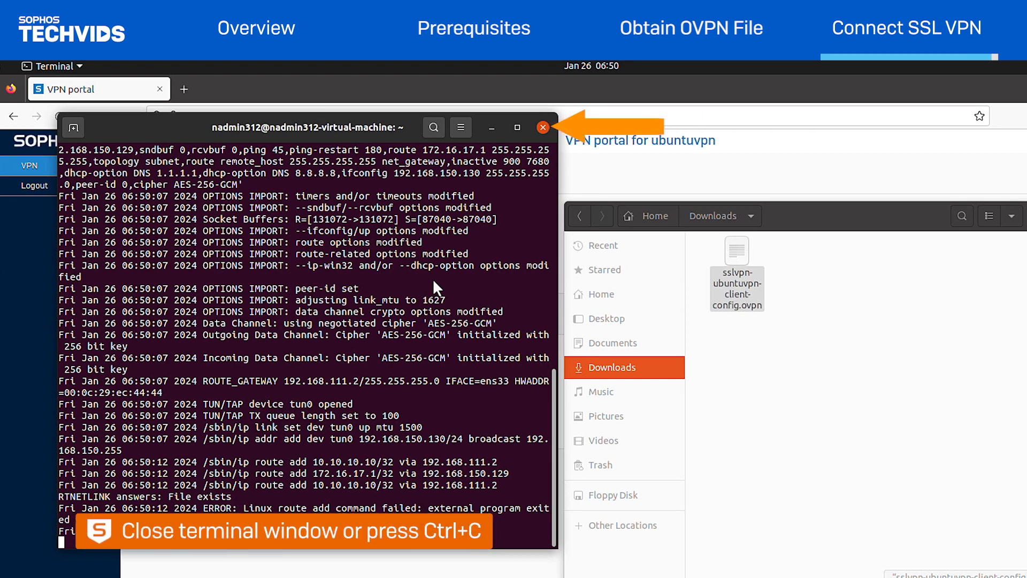
pyautogui.press('ctrl+c')
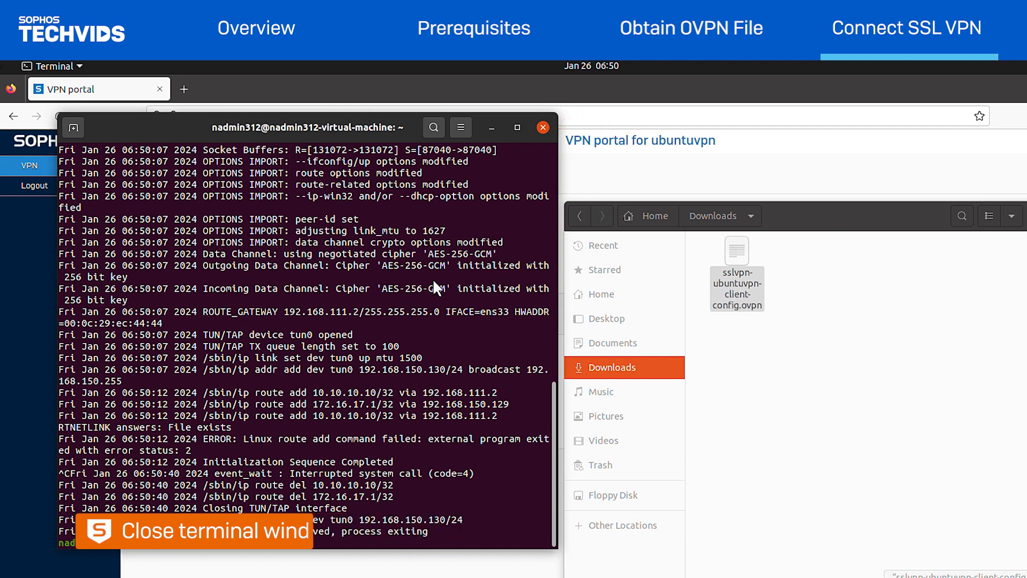